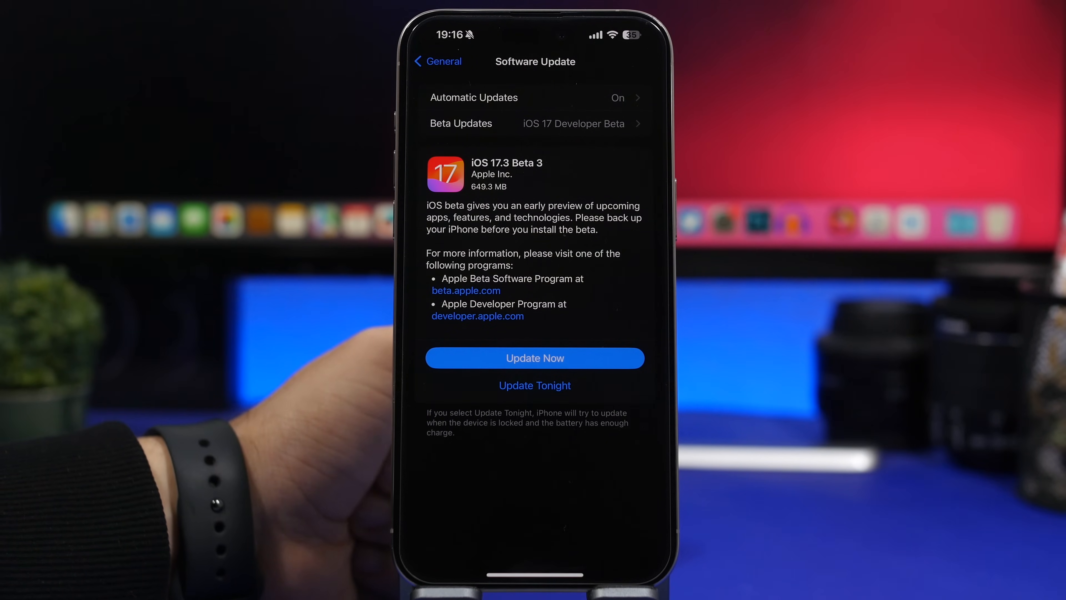
View the iOS 17.3 Beta 3 (649.3 MB) entry under General > Software Update.
left_click(438, 61)
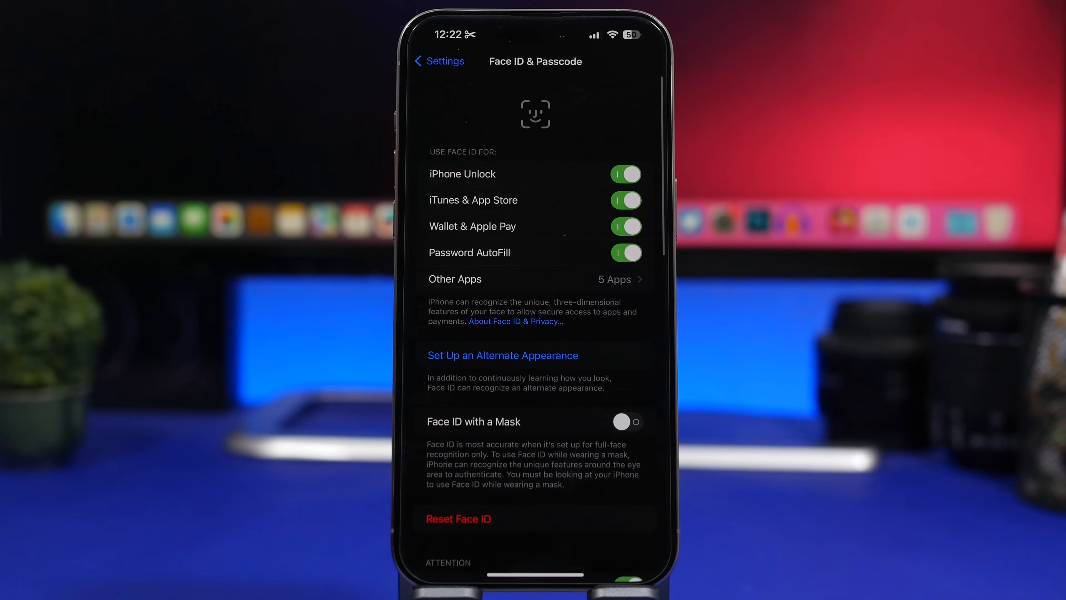
Attempt to turn off Stolen Device Protection and start the one-hour security delay.
scroll("down", 3)
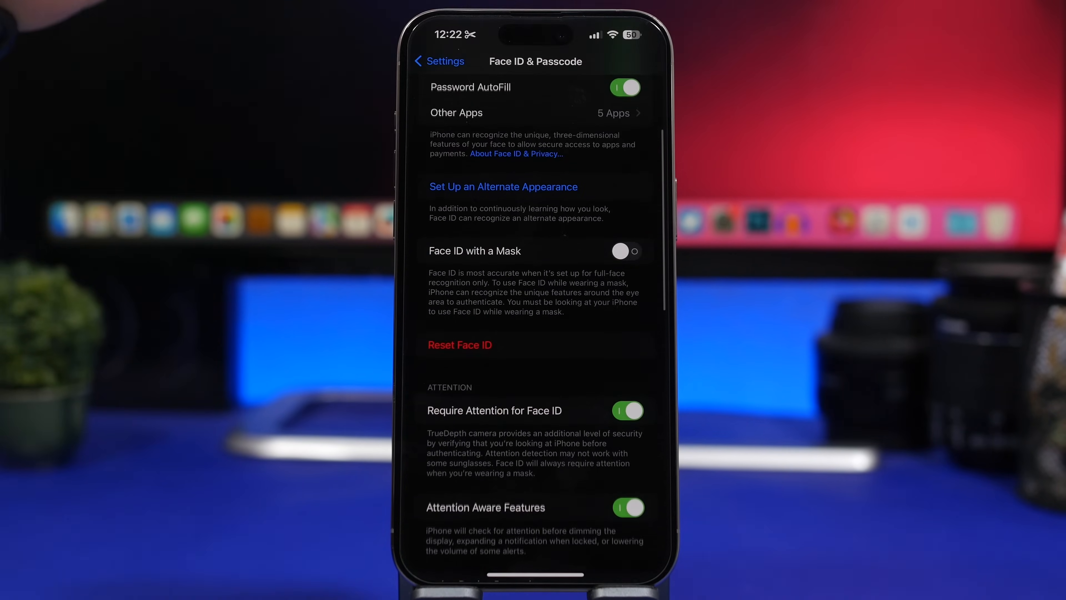
scroll("up", 3)
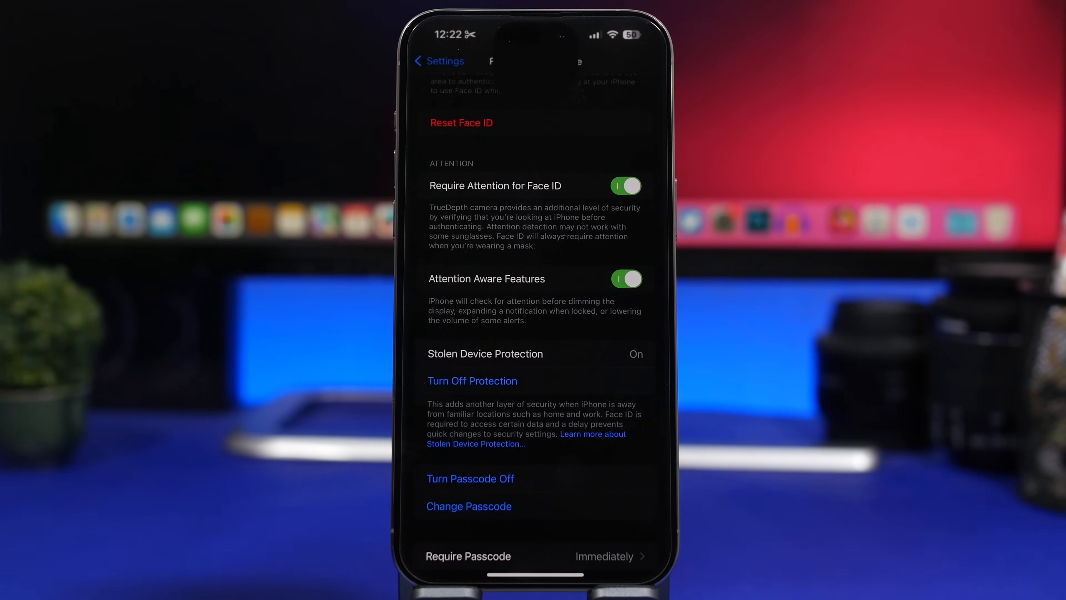
left_click(472, 379)
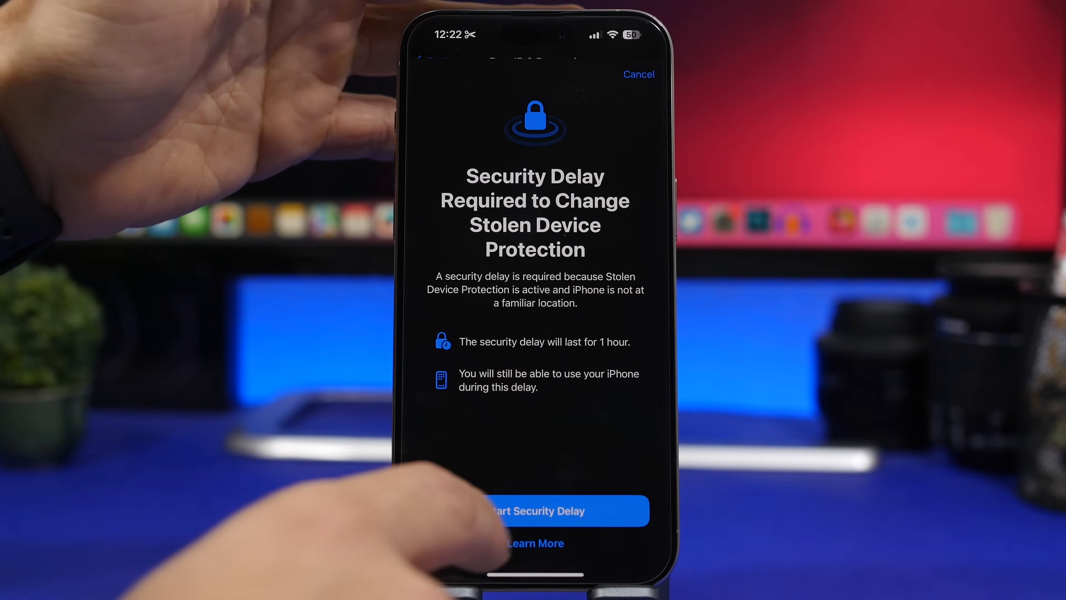
left_click(534, 510)
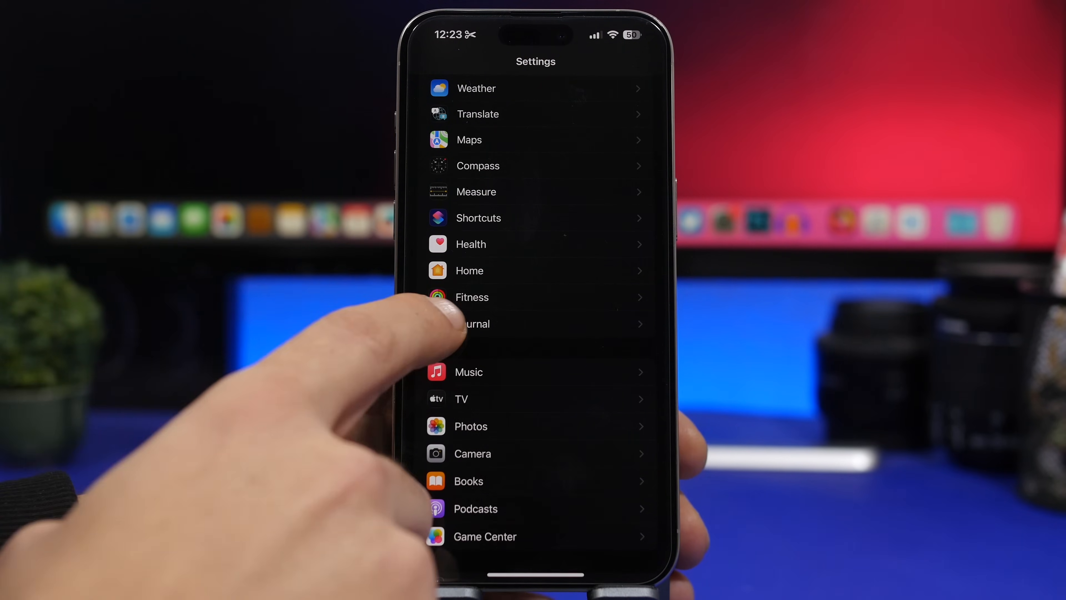
left_click(476, 324)
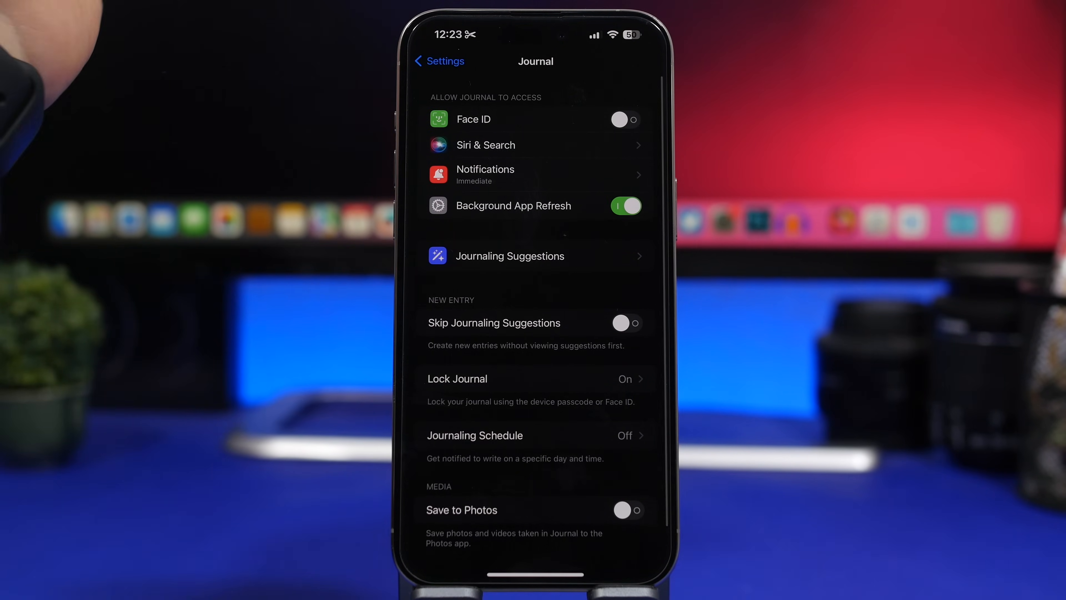
left_click(484, 174)
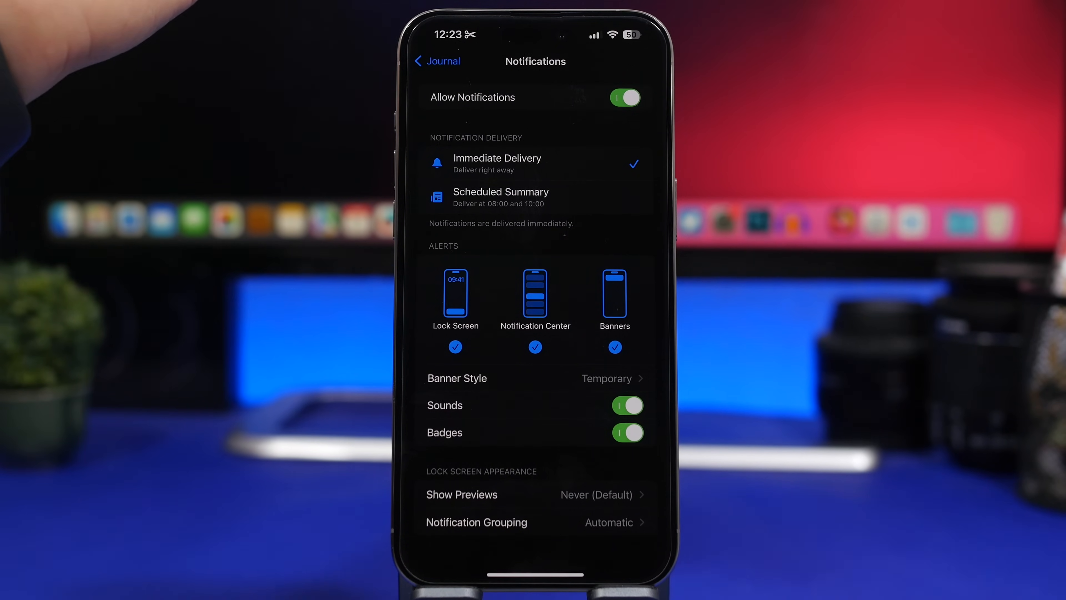
left_click(436, 61)
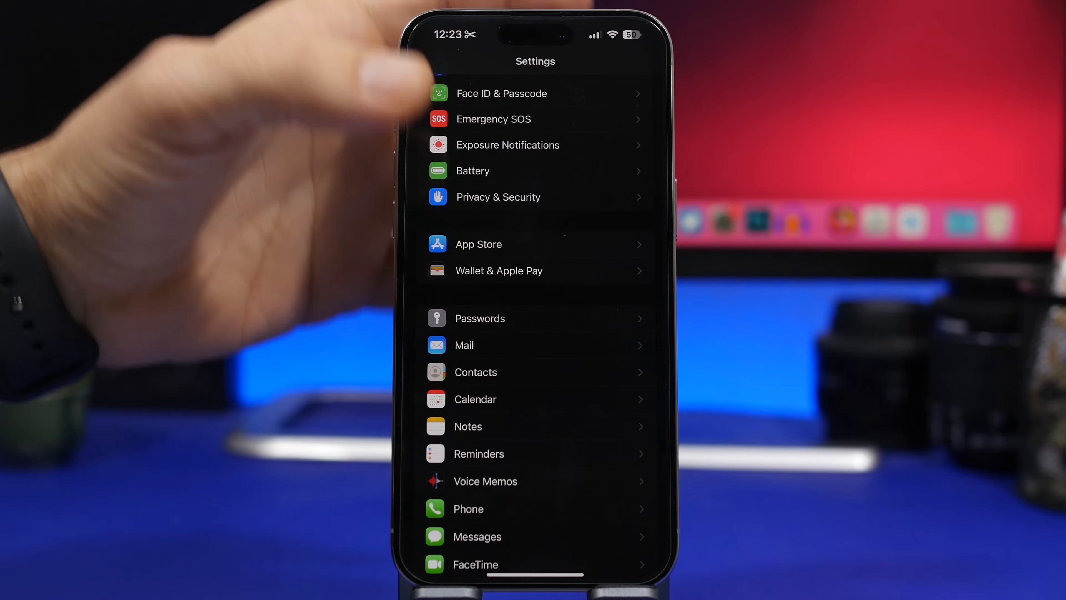
Go into Privacy & Security and view the Lockdown Mode settings.
left_click(497, 197)
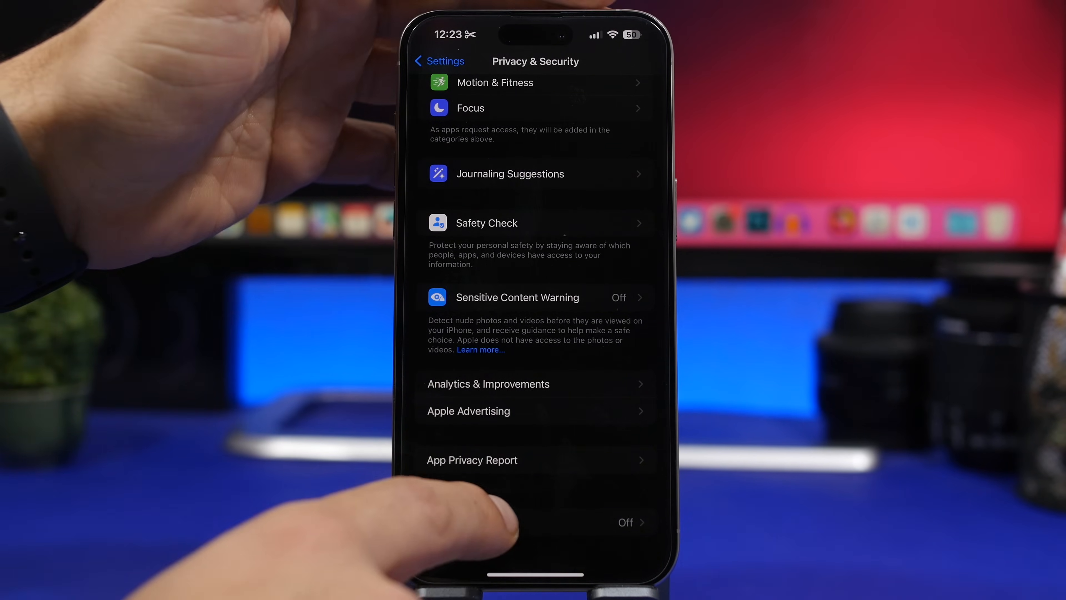
left_click(536, 522)
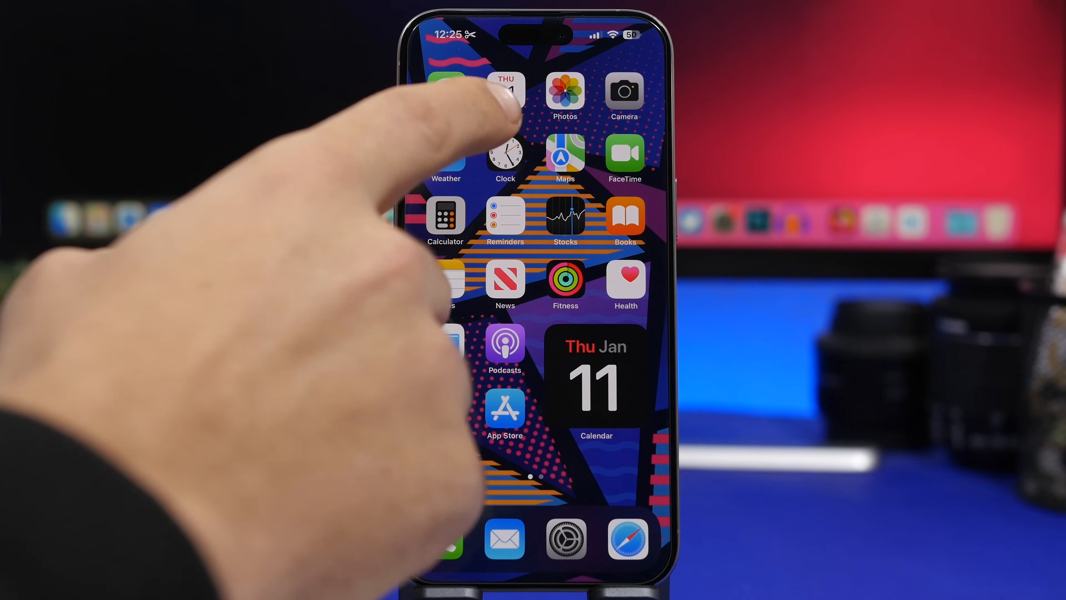
Launch Calendar from the home screen to its January–February 2024 month view.
left_click(596, 377)
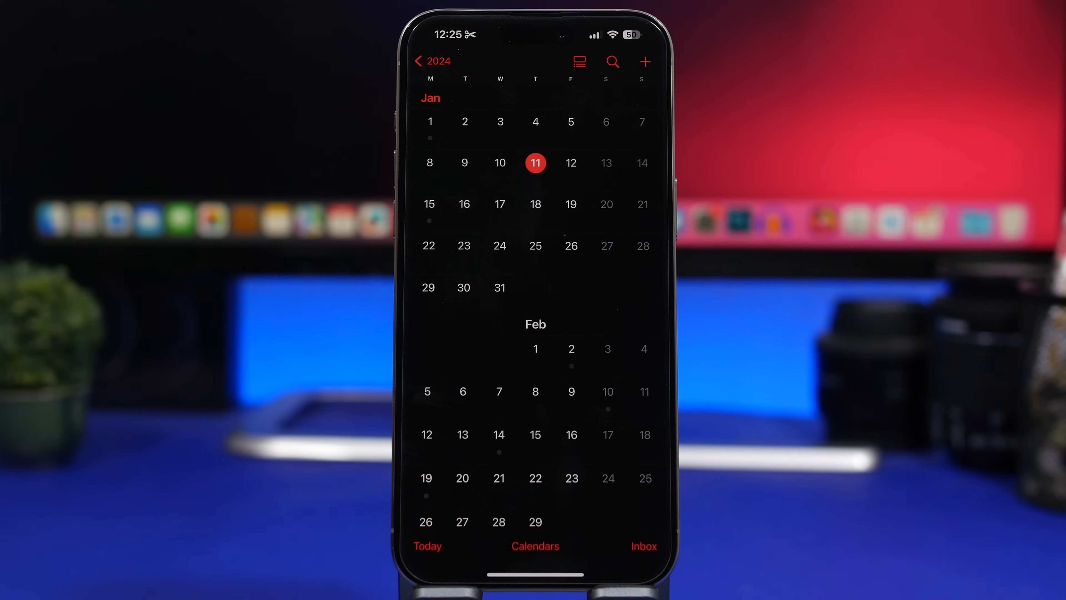